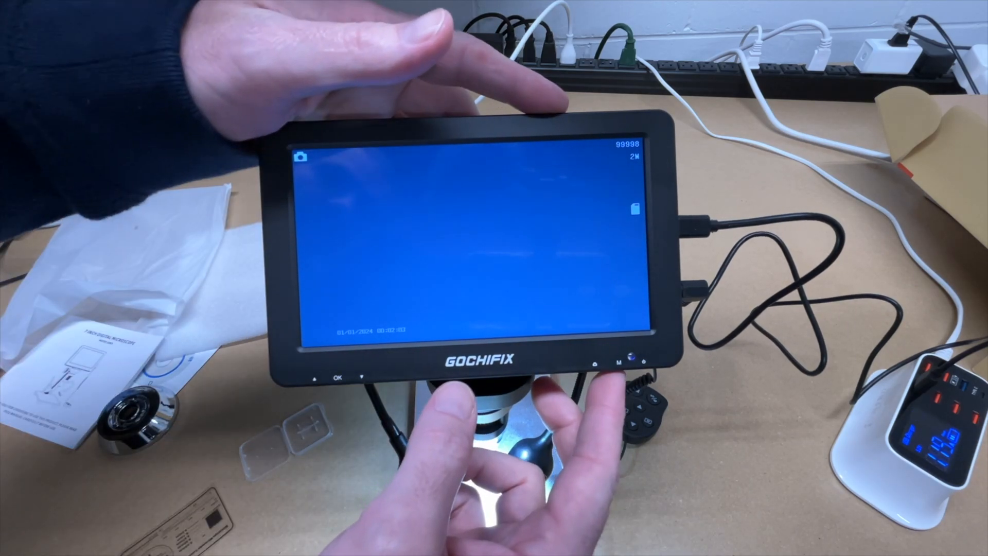
Bring up the settings menu and highlight the Date Tag option below Exposure Compensation
left_click(623, 361)
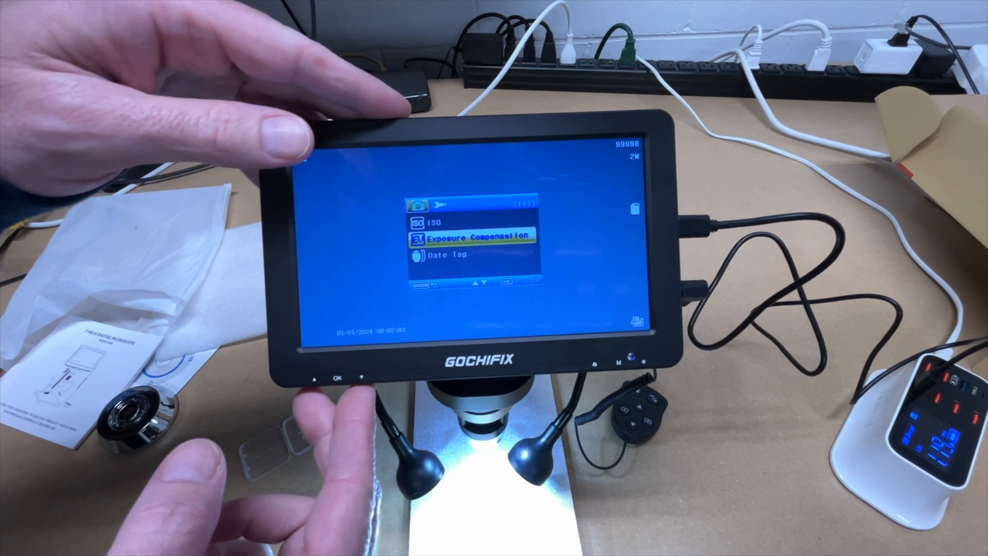
left_click(360, 377)
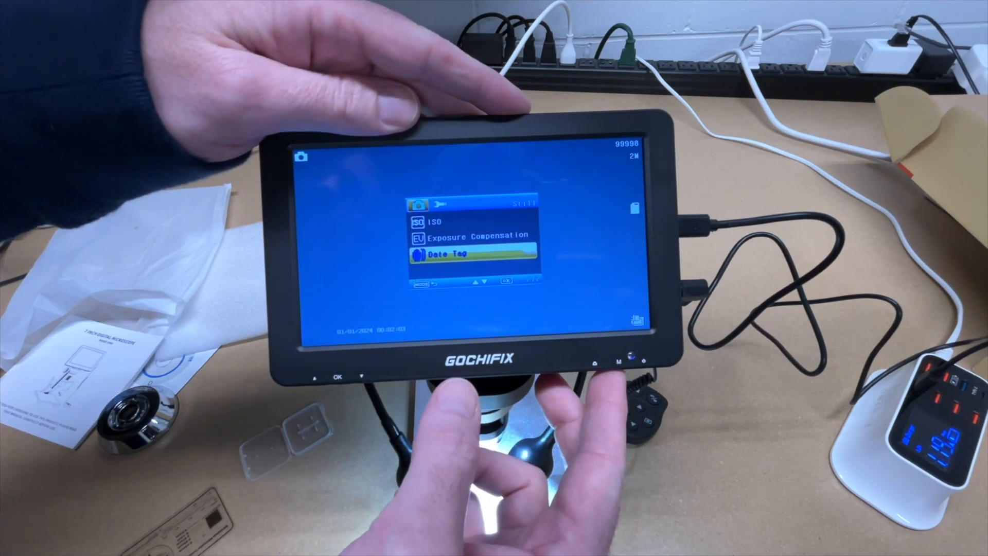